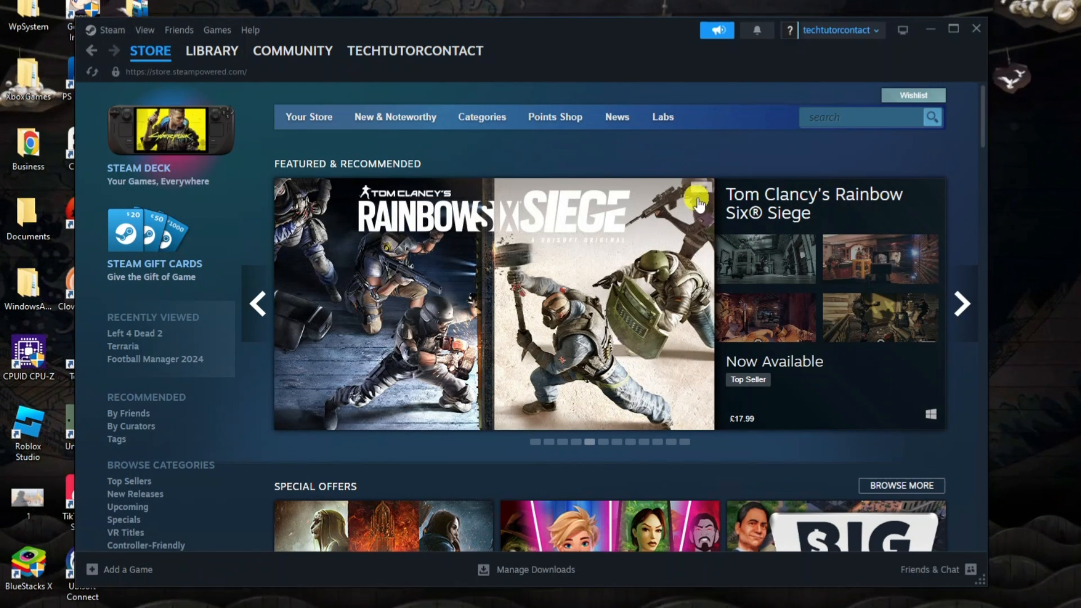
mouse_move(714, 198)
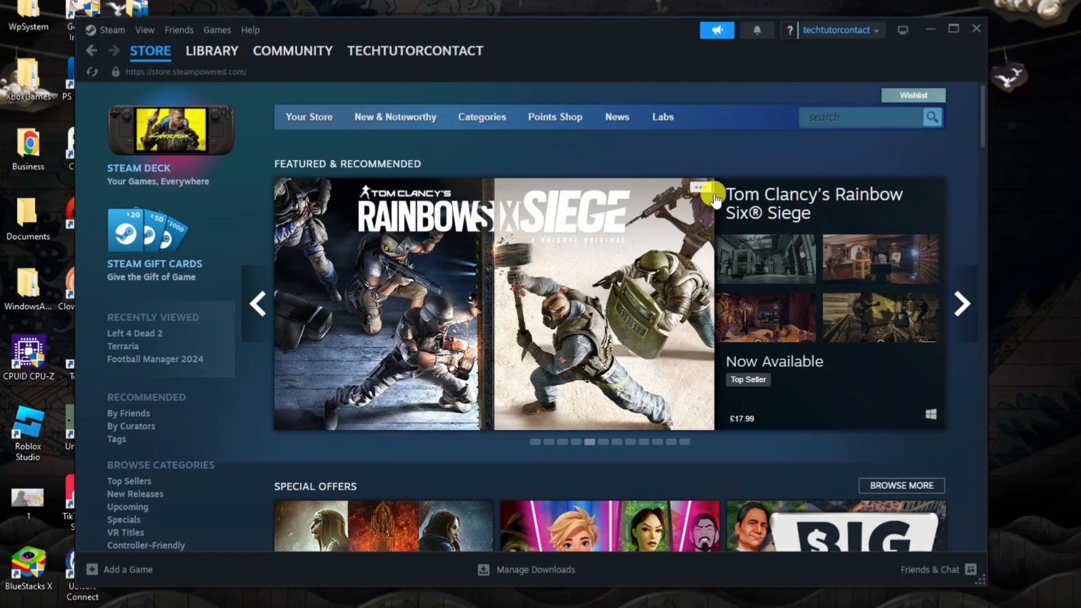
mouse_move(714, 145)
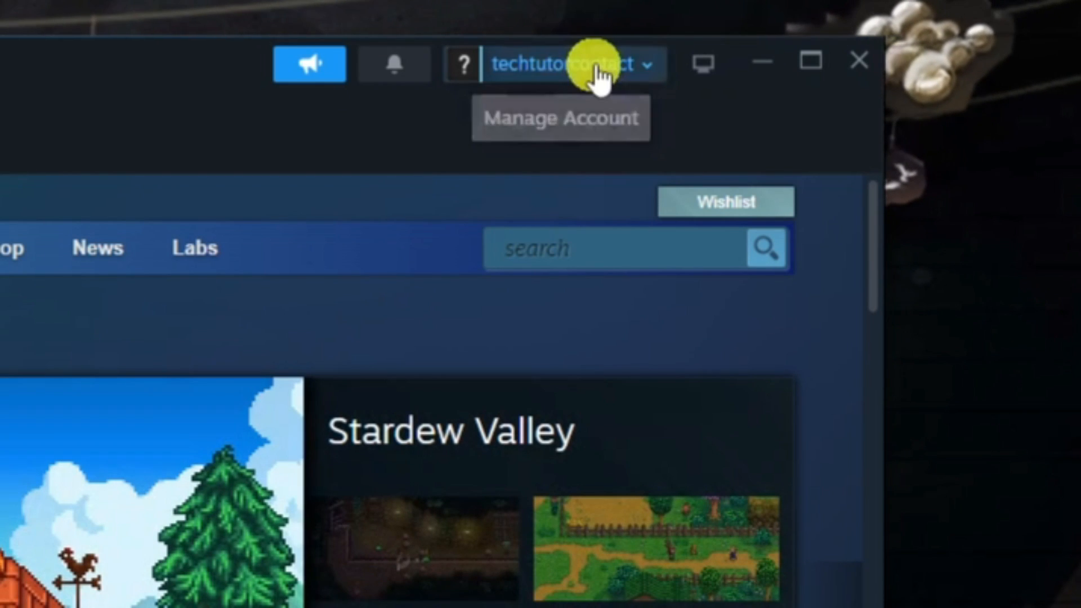
Go to Account details and scroll to the Delete my Steam account option.
click(565, 63)
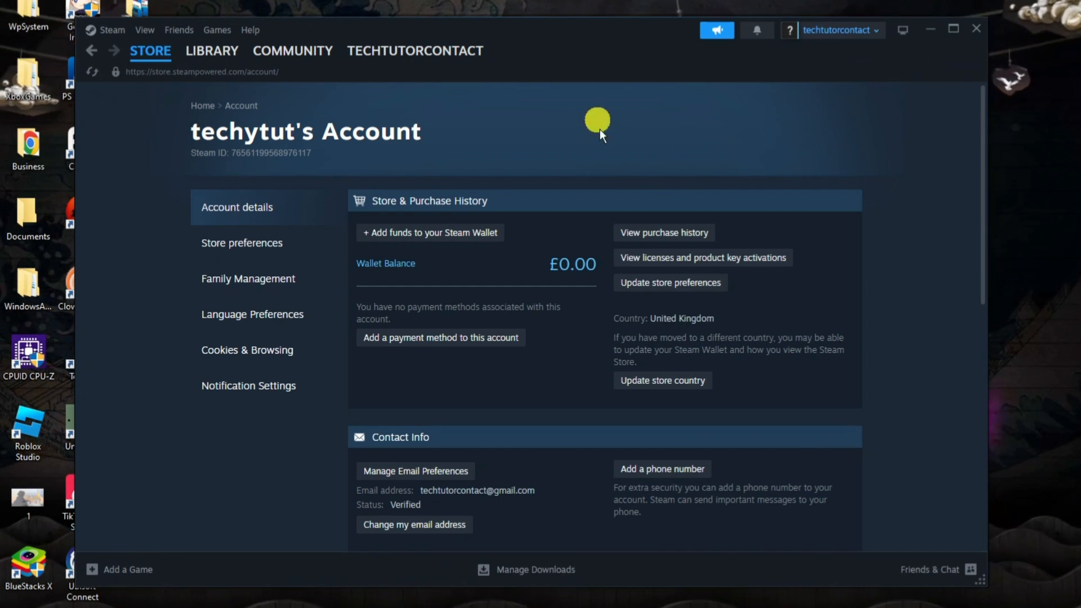
mouse_move(564, 169)
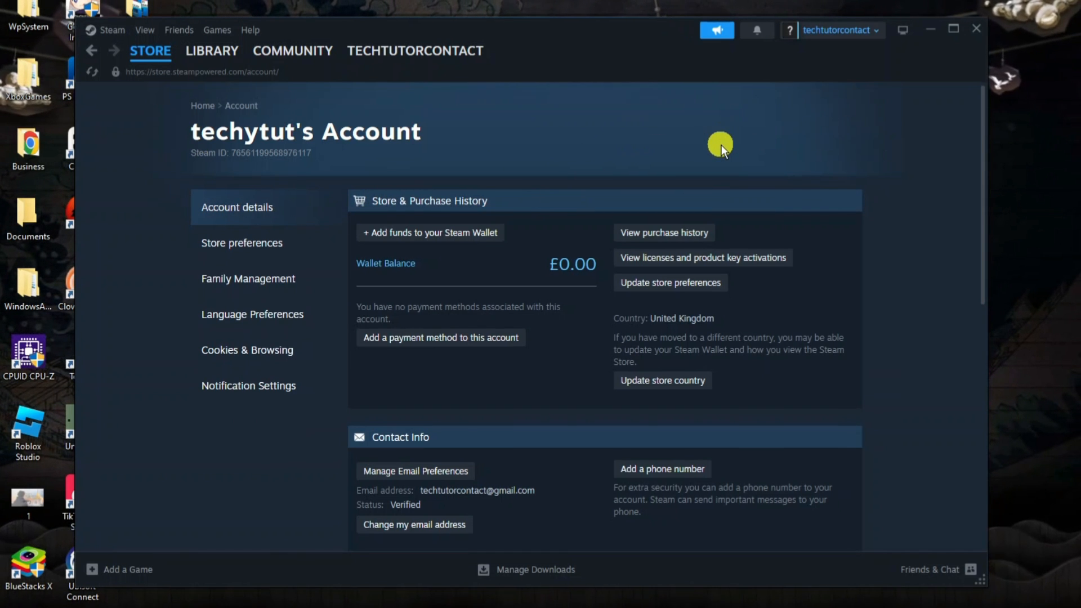
scroll(down, 3)
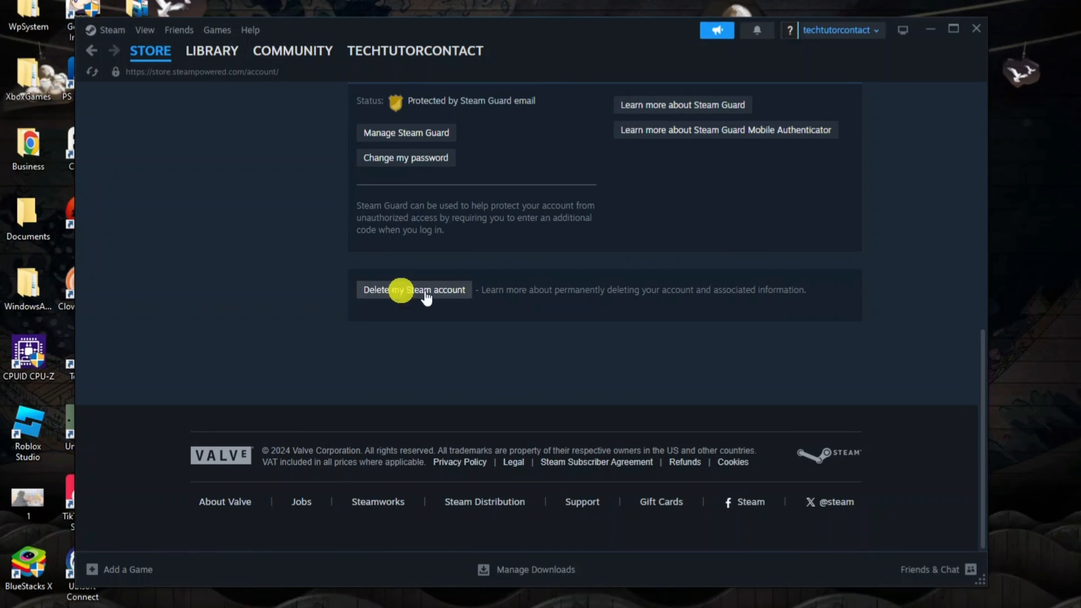
mouse_move(431, 296)
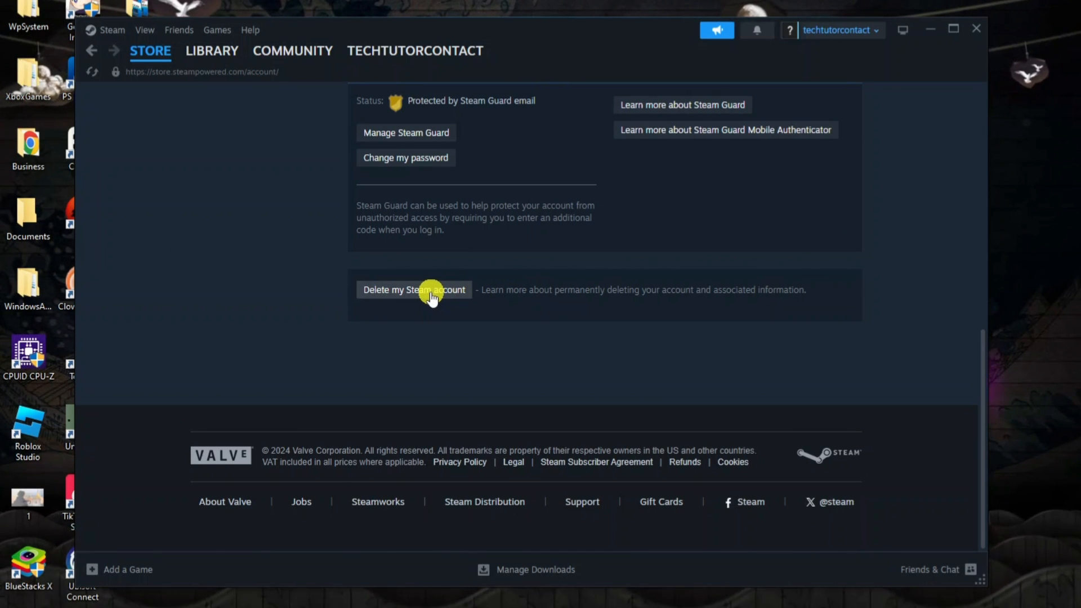
Start Delete my Steam account, read the explanation, and proceed to the deletion request form.
click(413, 290)
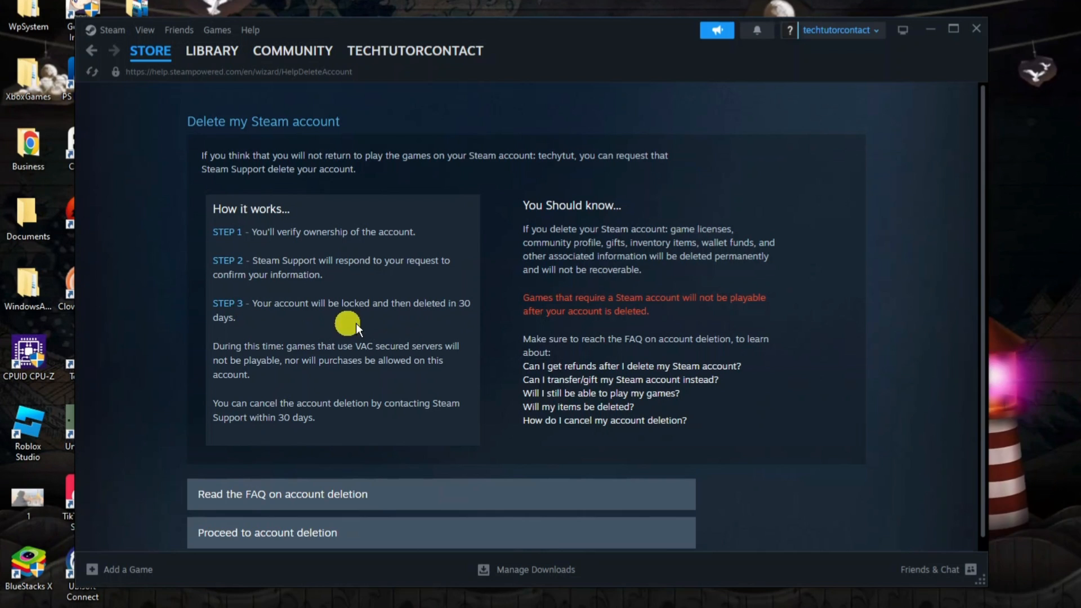
mouse_move(450, 327)
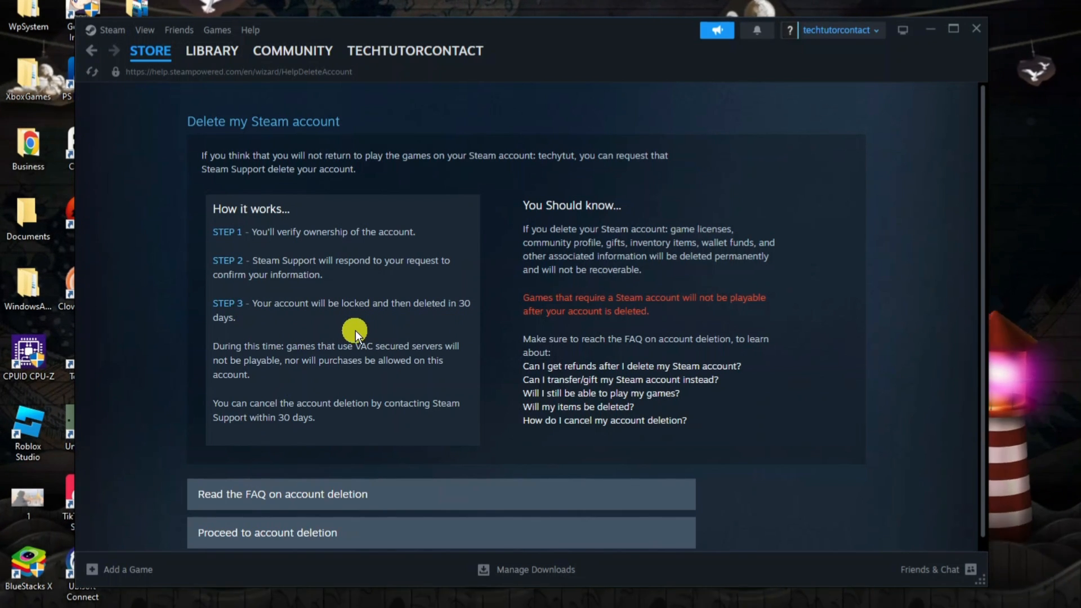
mouse_move(314, 371)
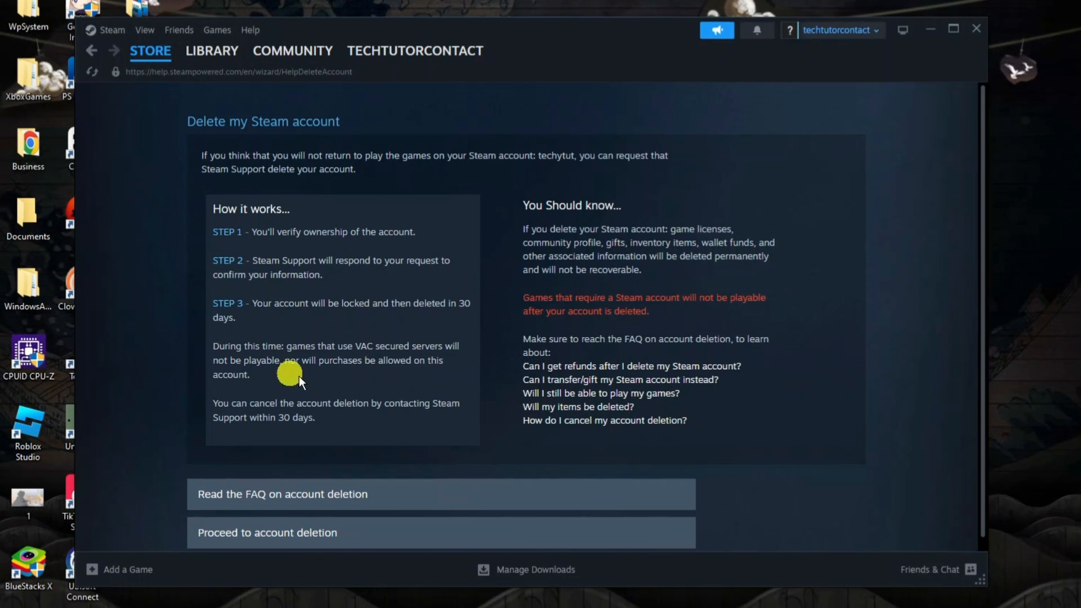
mouse_move(394, 420)
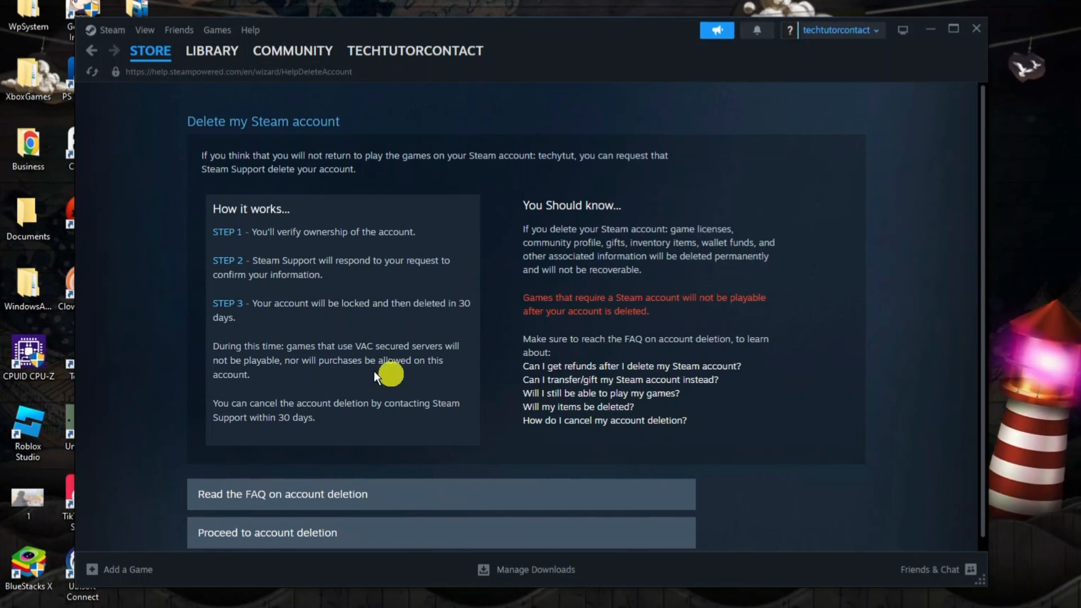
mouse_move(464, 377)
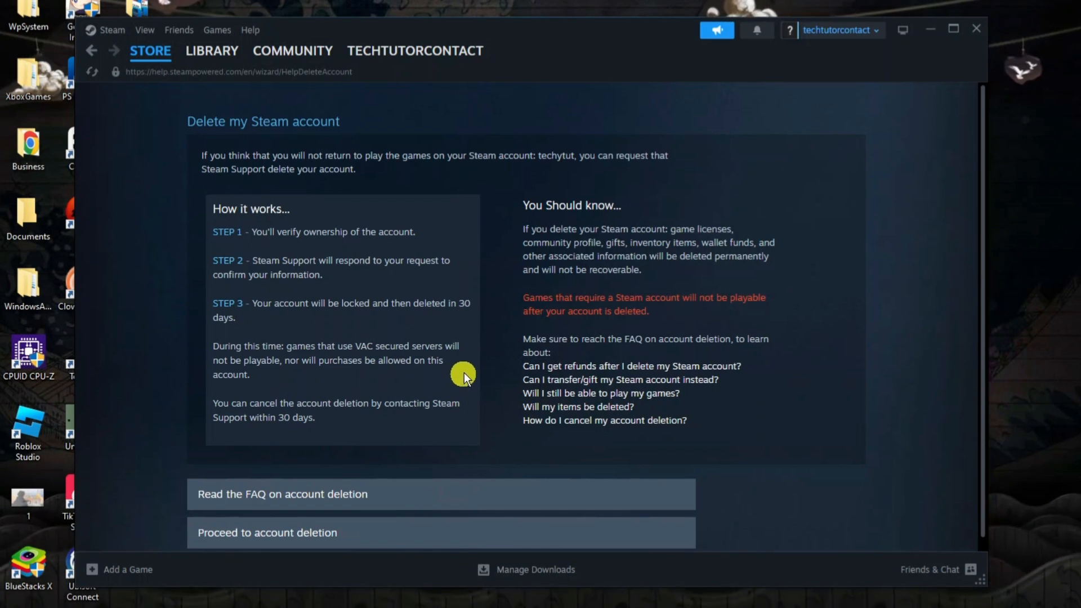
scroll(down, 3)
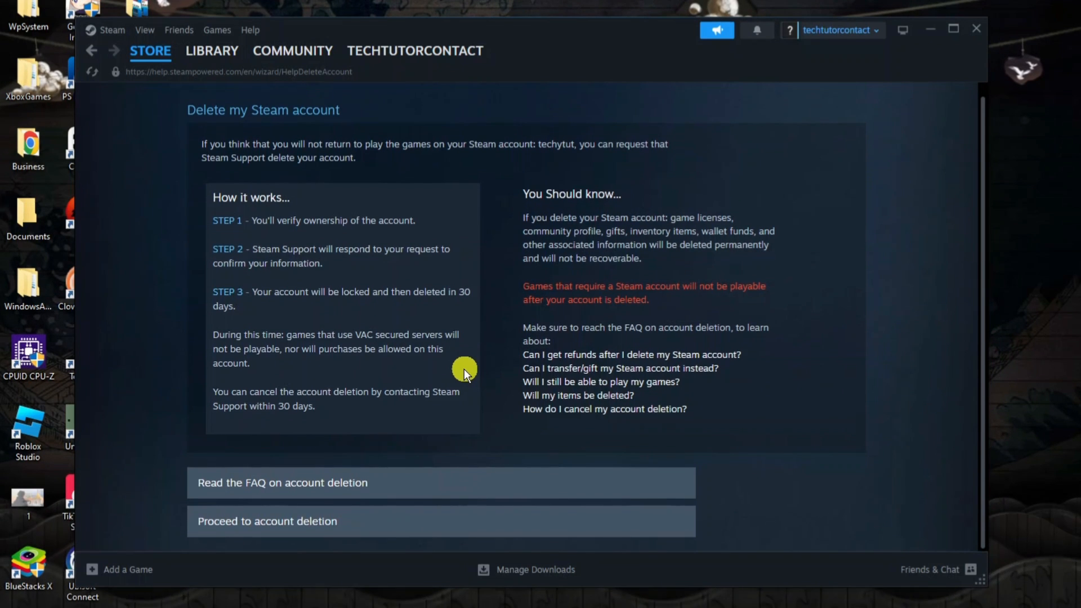
mouse_move(363, 520)
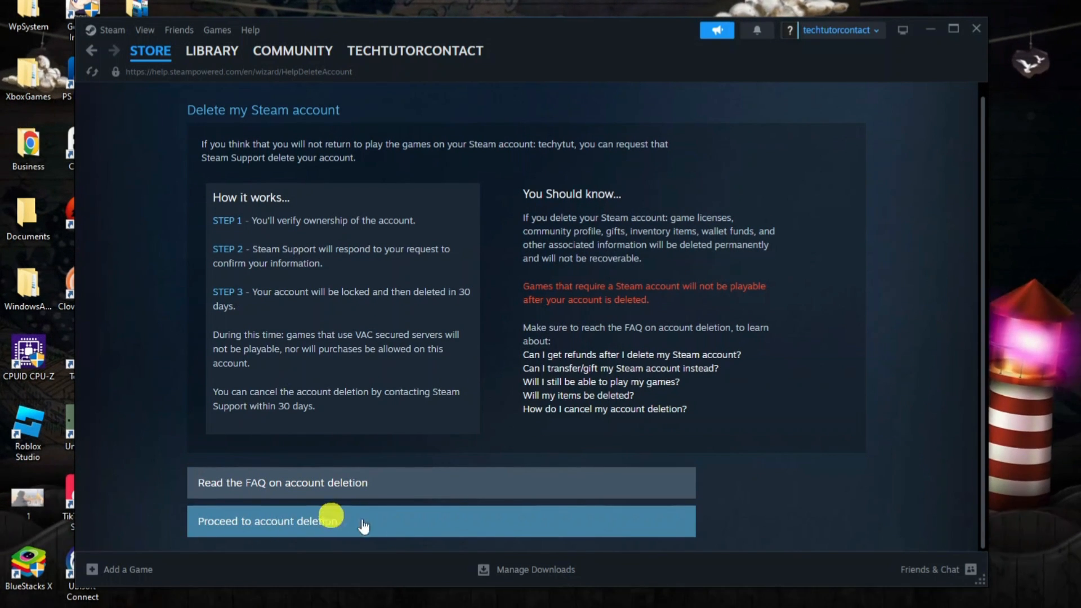
click(268, 521)
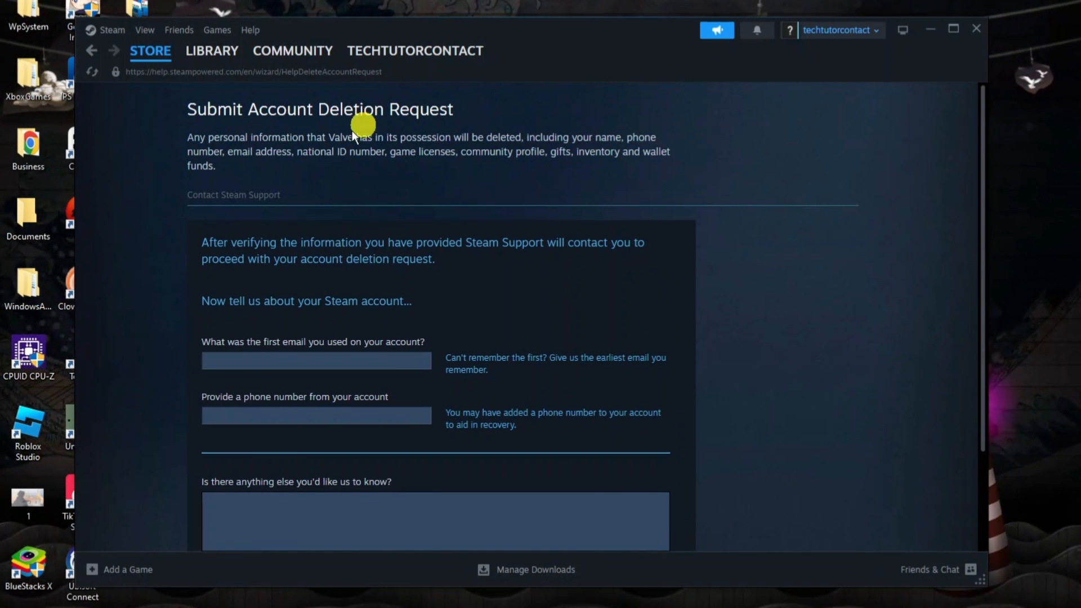
Scroll the deletion request form to reveal the comments area, file attachment and Send button.
scroll(down, 3)
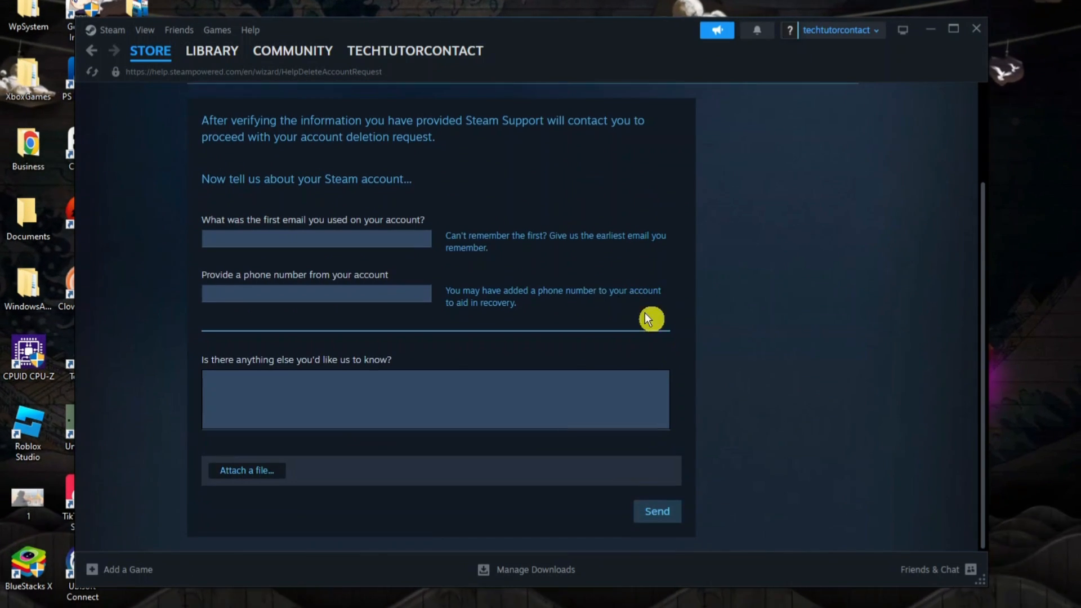
mouse_move(292, 259)
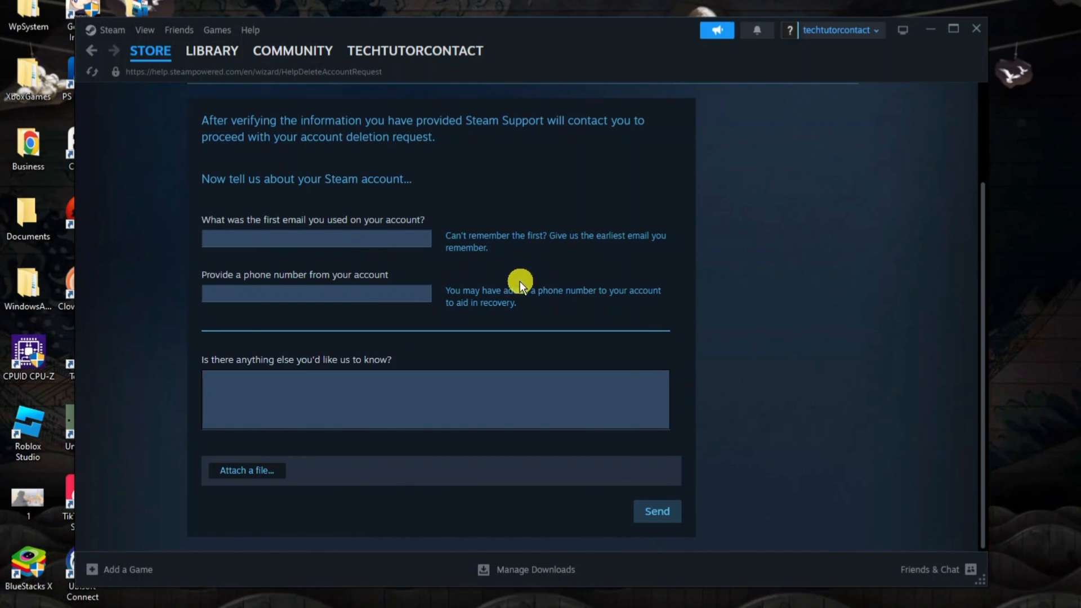
mouse_move(539, 288)
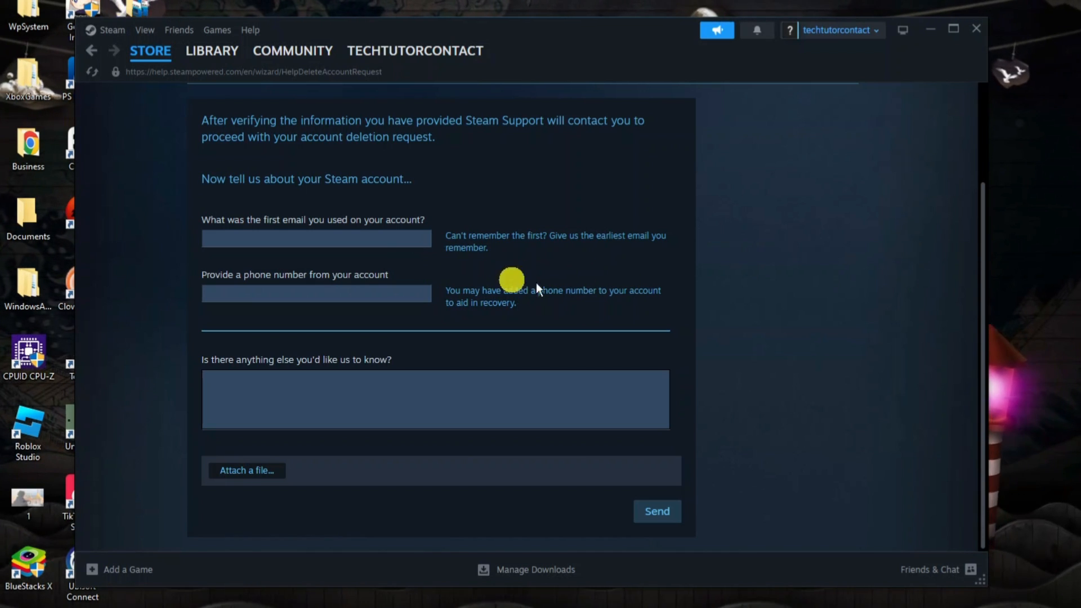
mouse_move(508, 253)
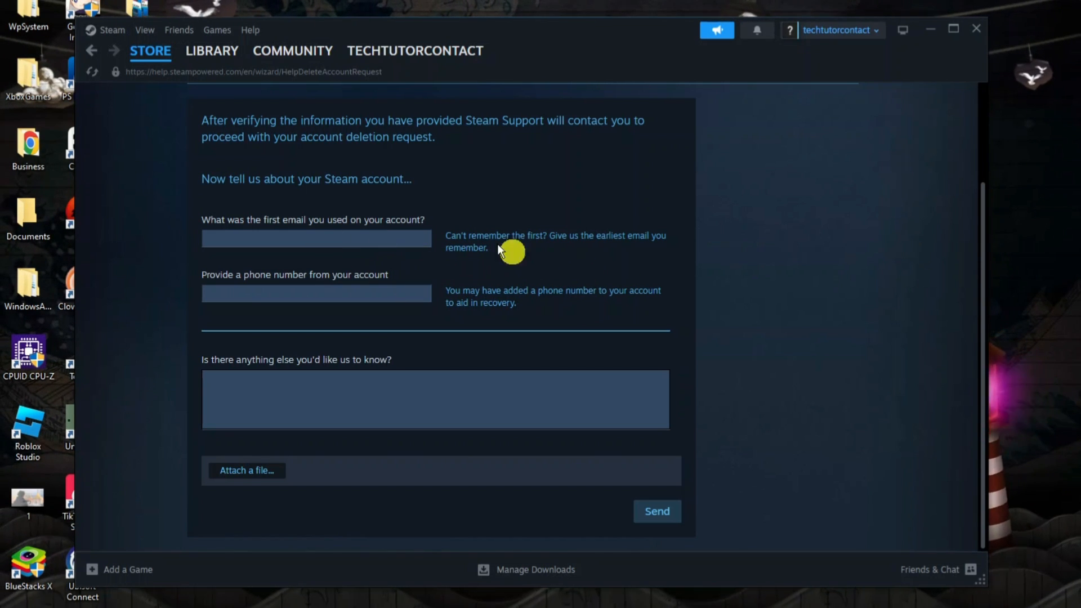
mouse_move(452, 337)
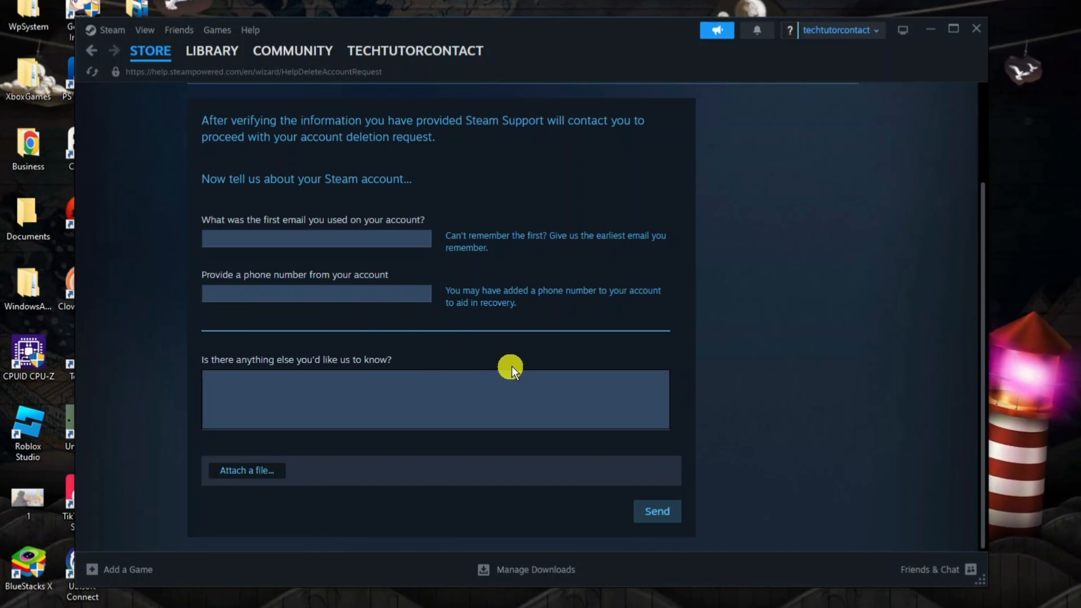
mouse_move(584, 410)
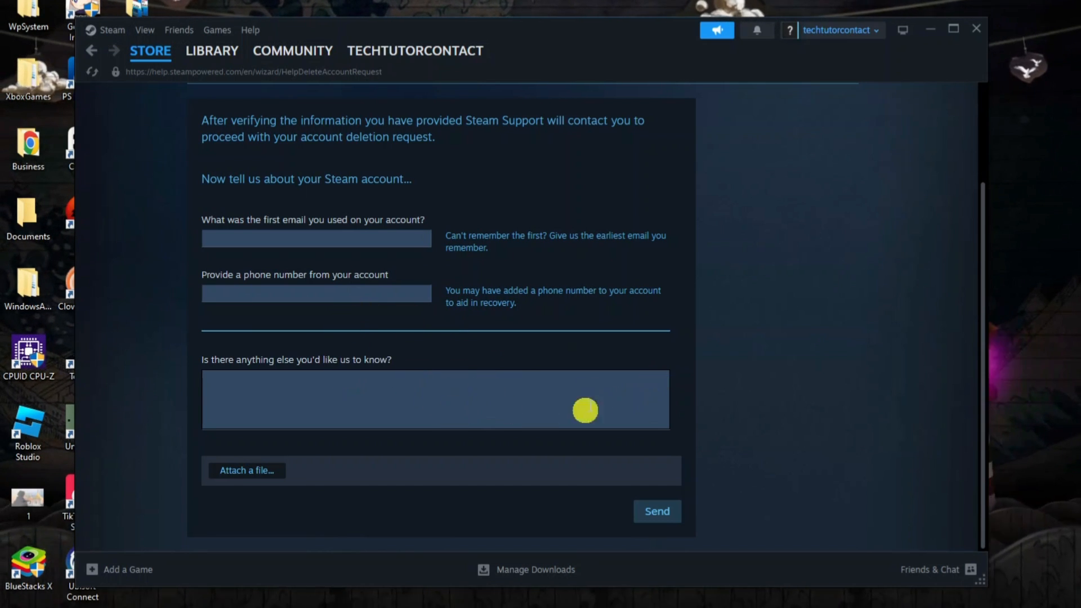
mouse_move(471, 395)
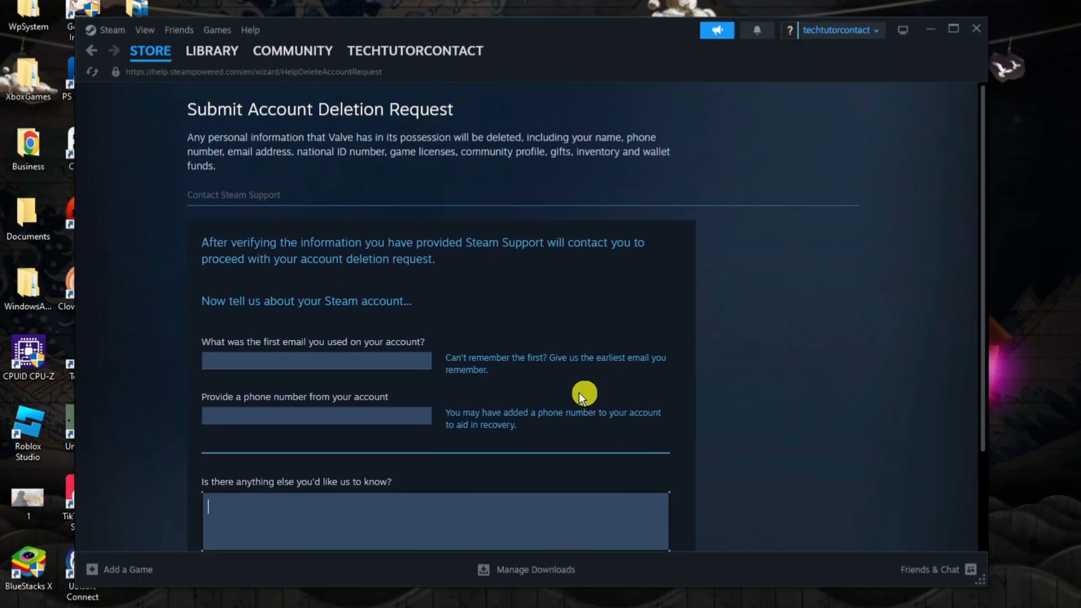
mouse_move(617, 266)
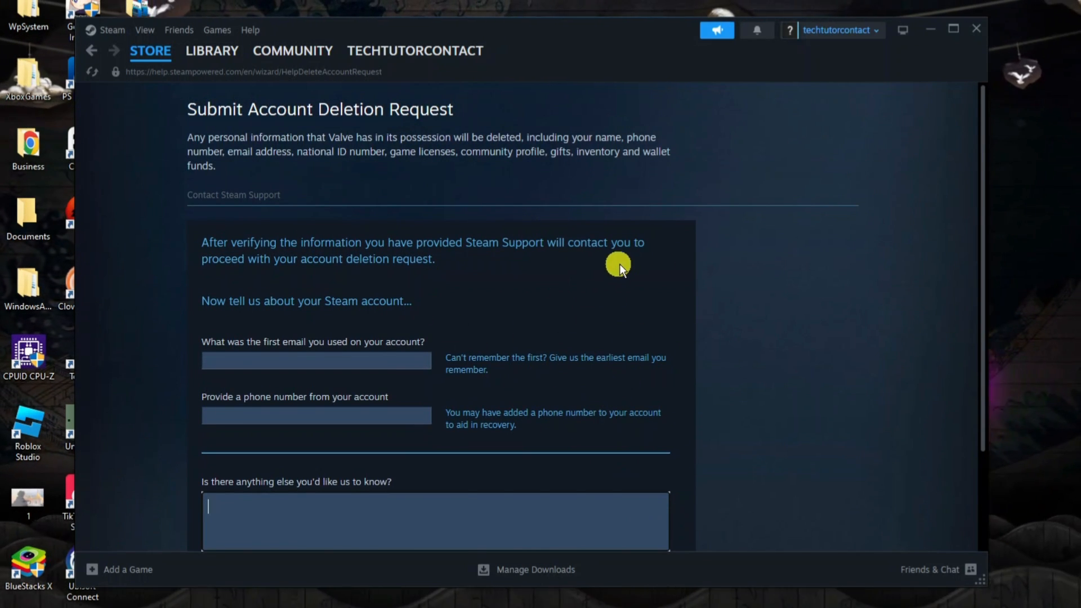
mouse_move(623, 266)
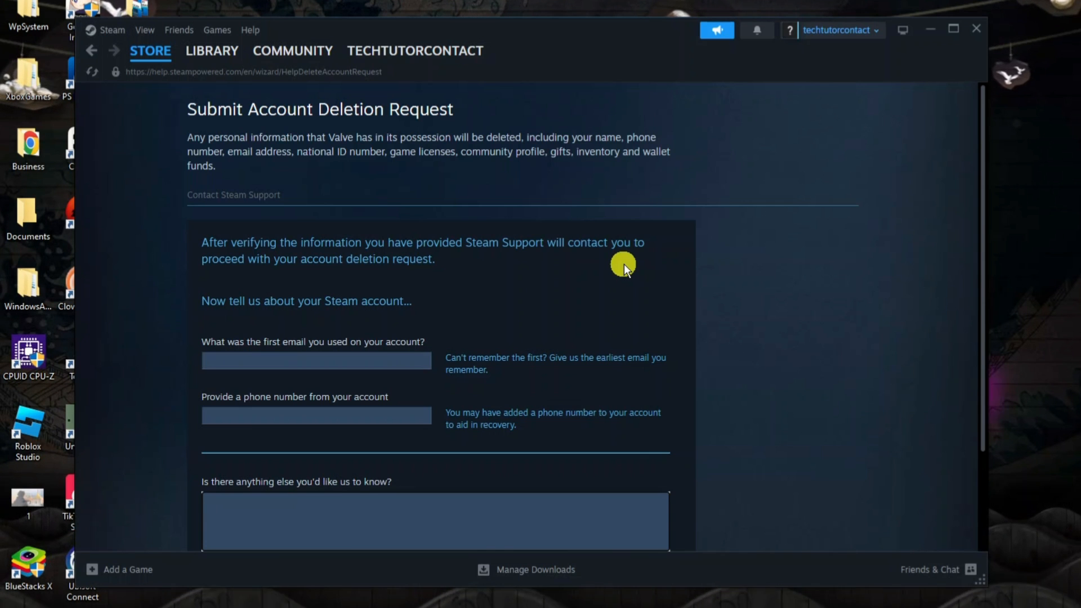
click(434, 520)
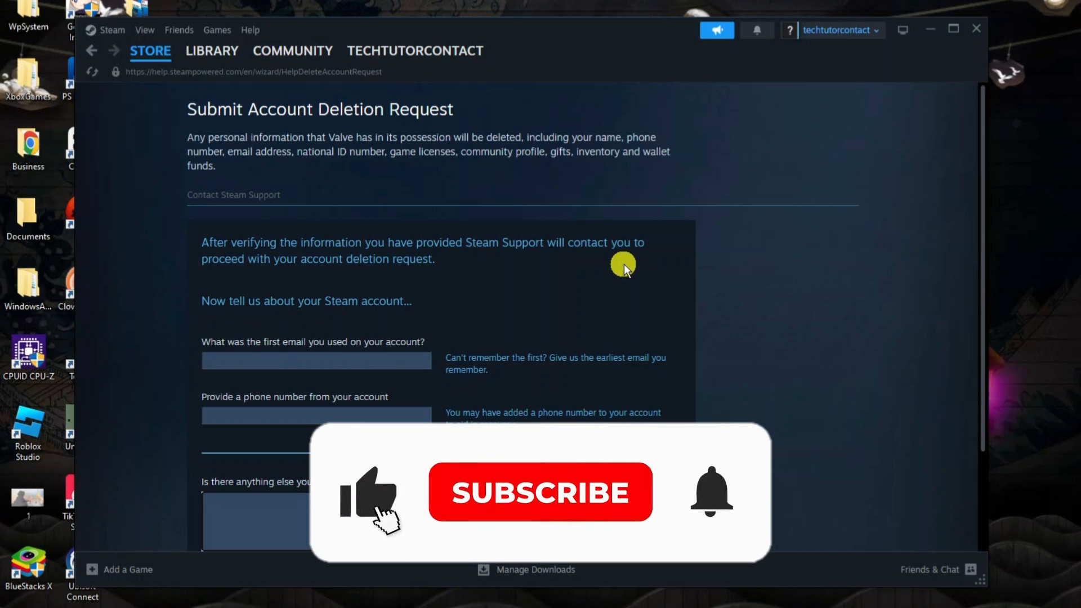
click(539, 492)
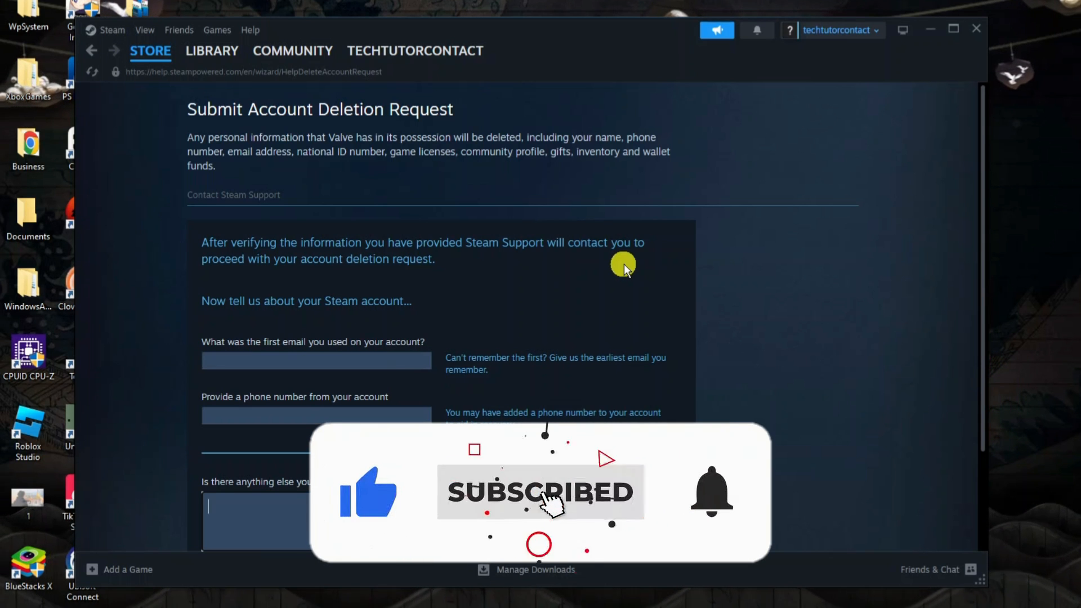